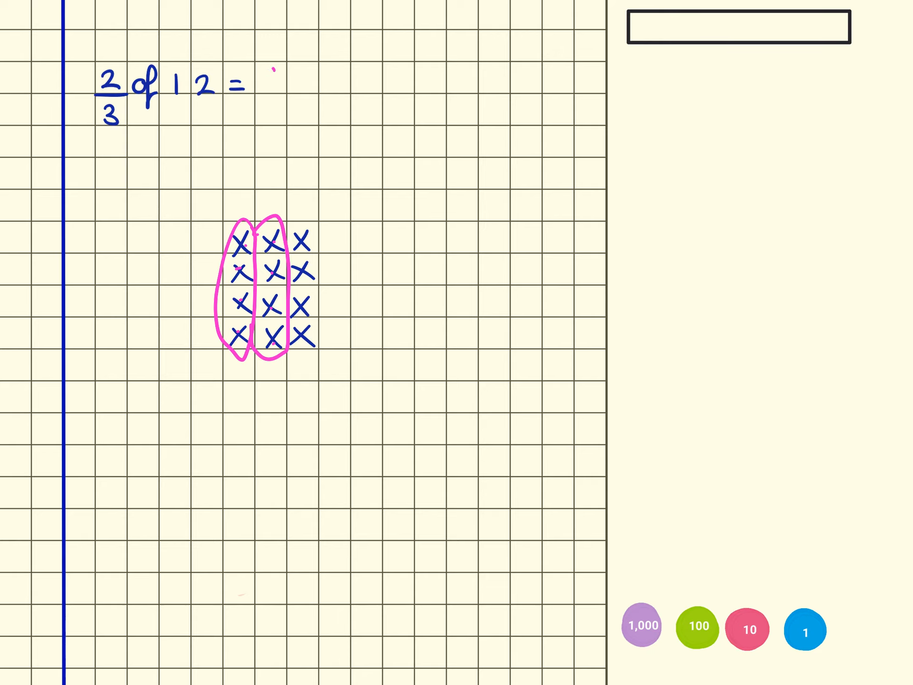
pyautogui.write('8')
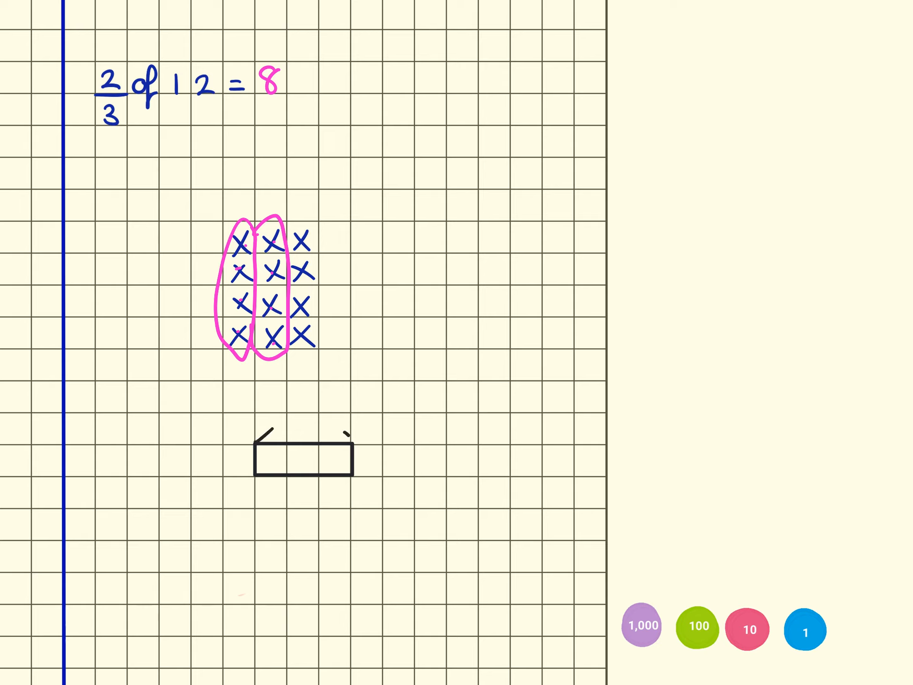
pyautogui.write('12')
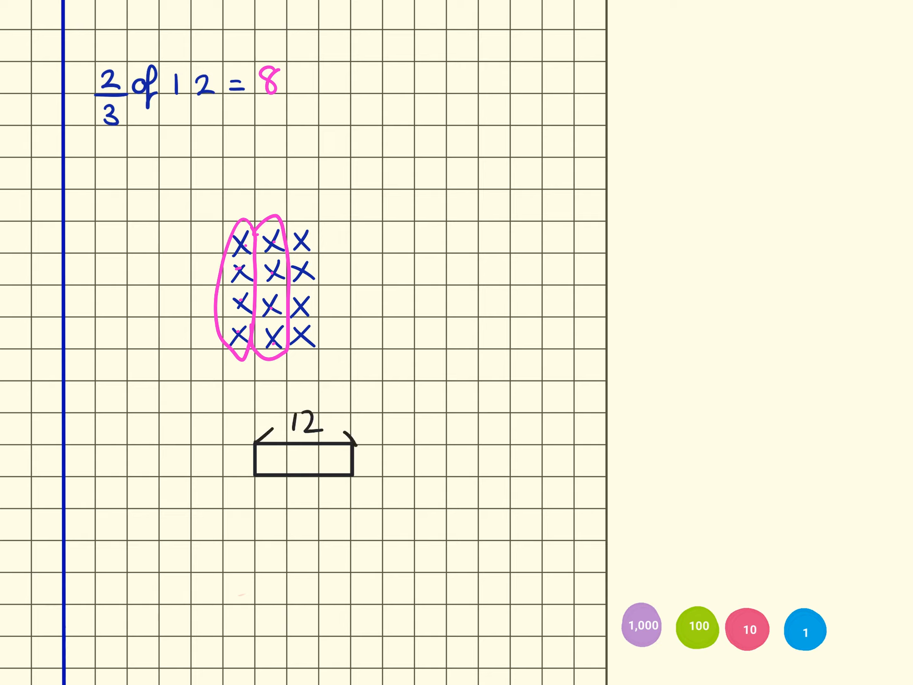